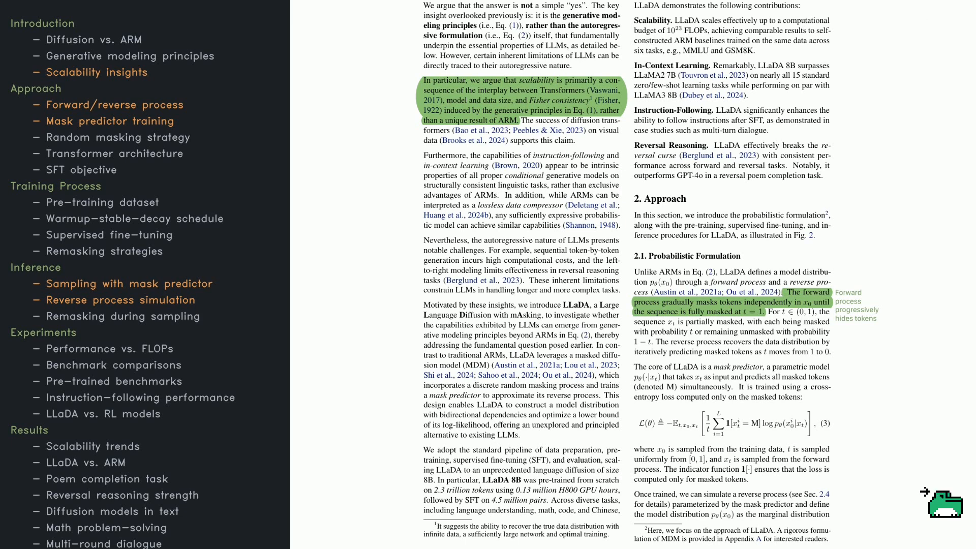
mouse_move(927, 498)
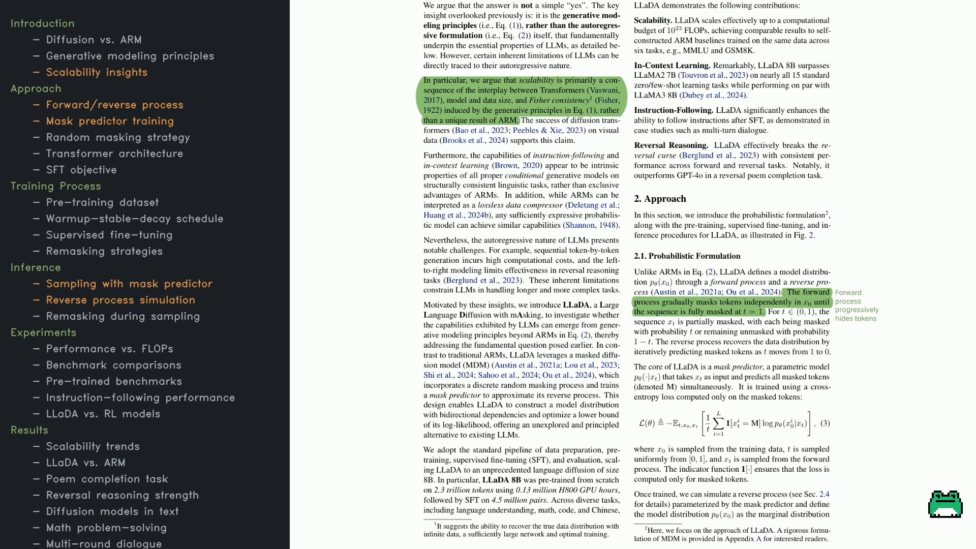
mouse_move(923, 491)
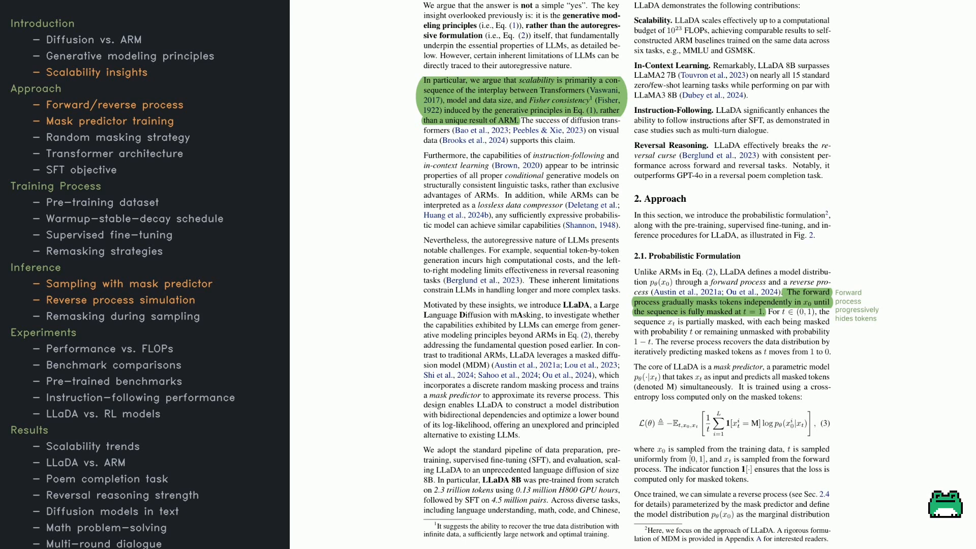
mouse_move(927, 489)
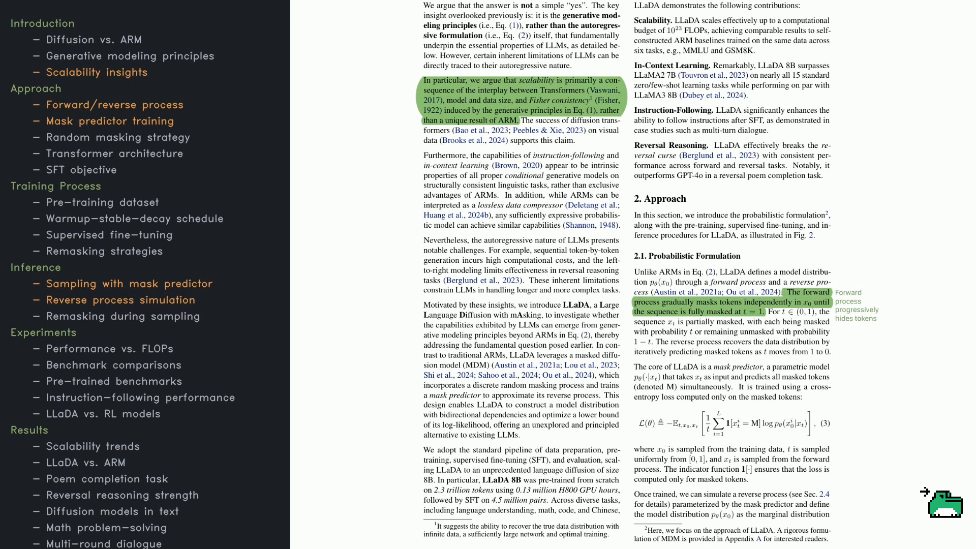
mouse_move(939, 504)
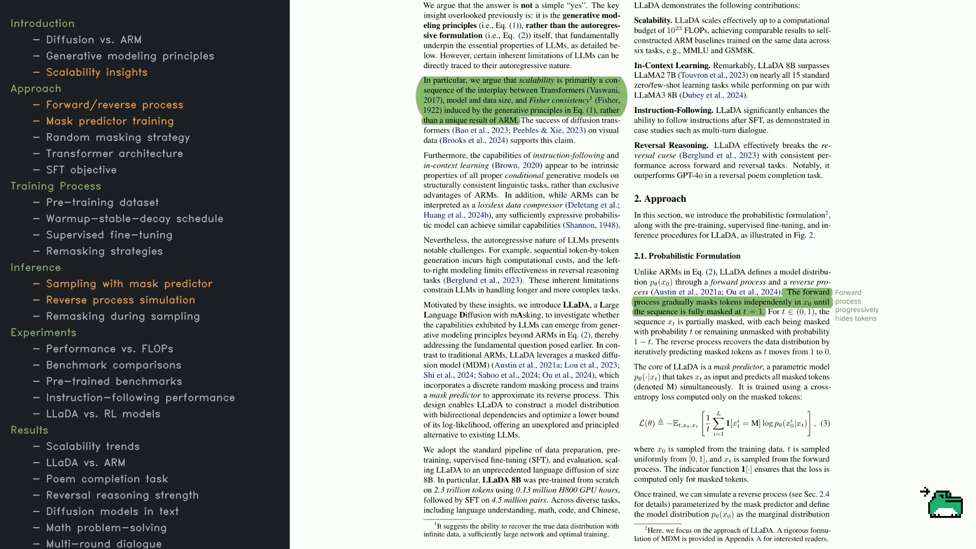
scroll("down", 3)
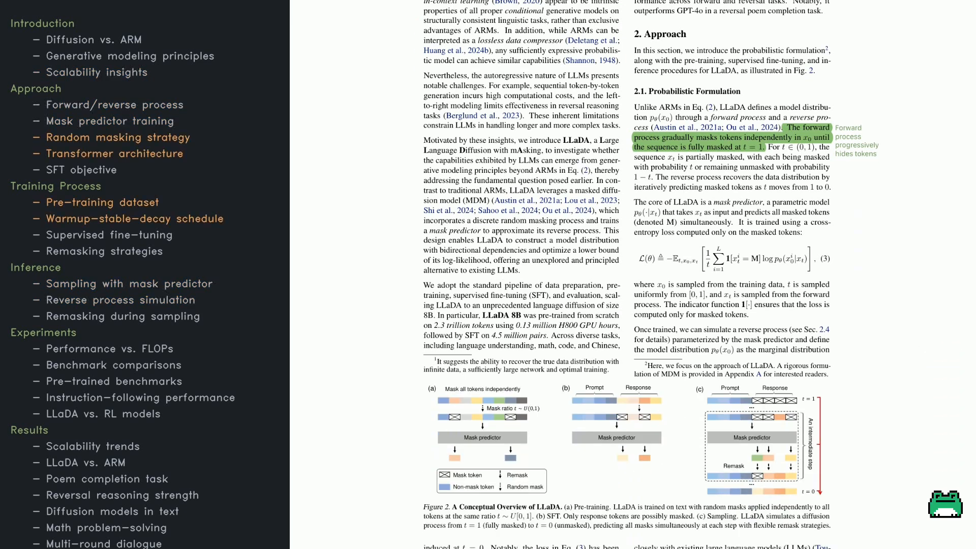
scroll("down", 3)
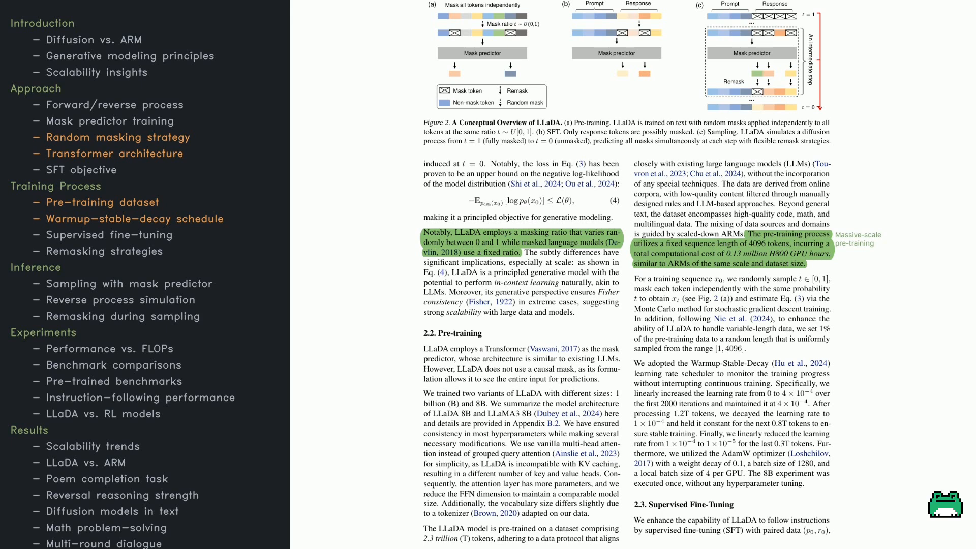
scroll("down", 3)
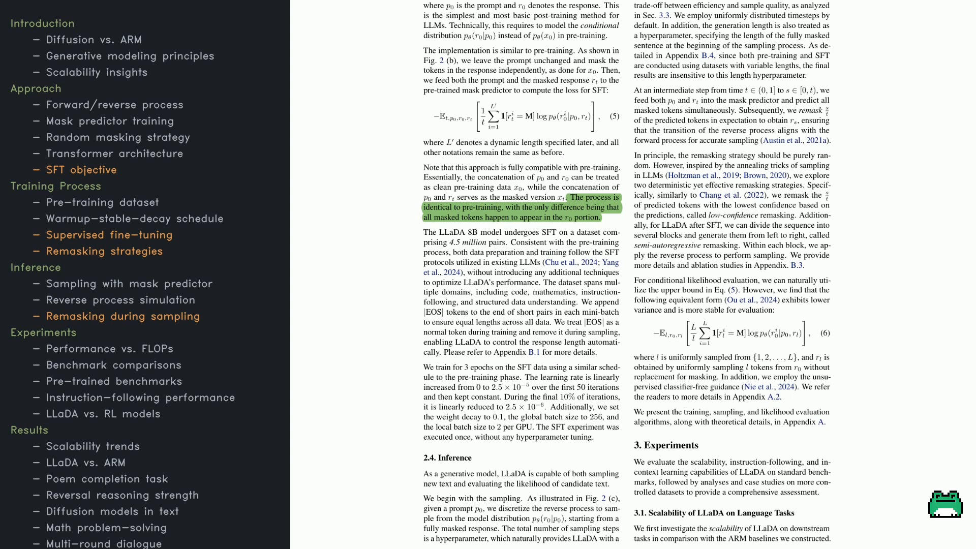
scroll("down", 3)
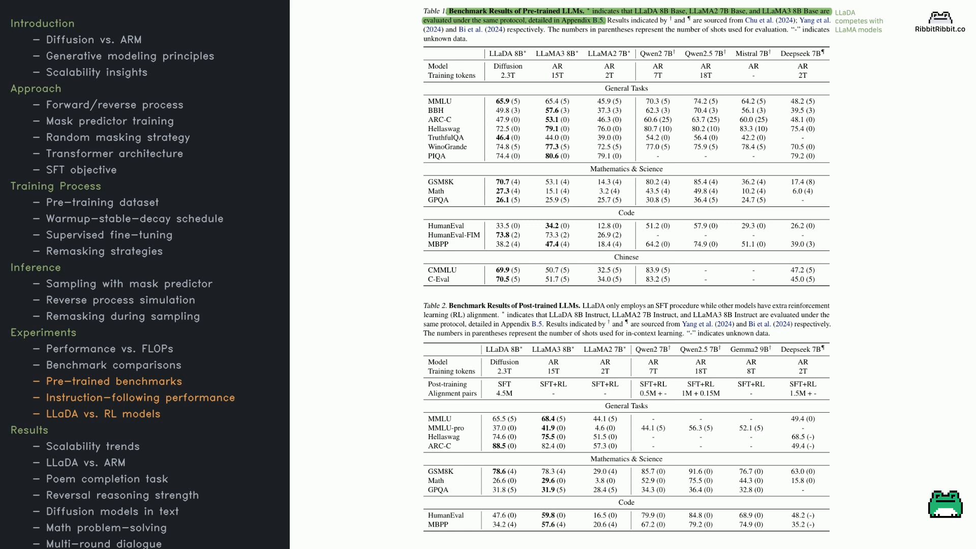
mouse_move(927, 492)
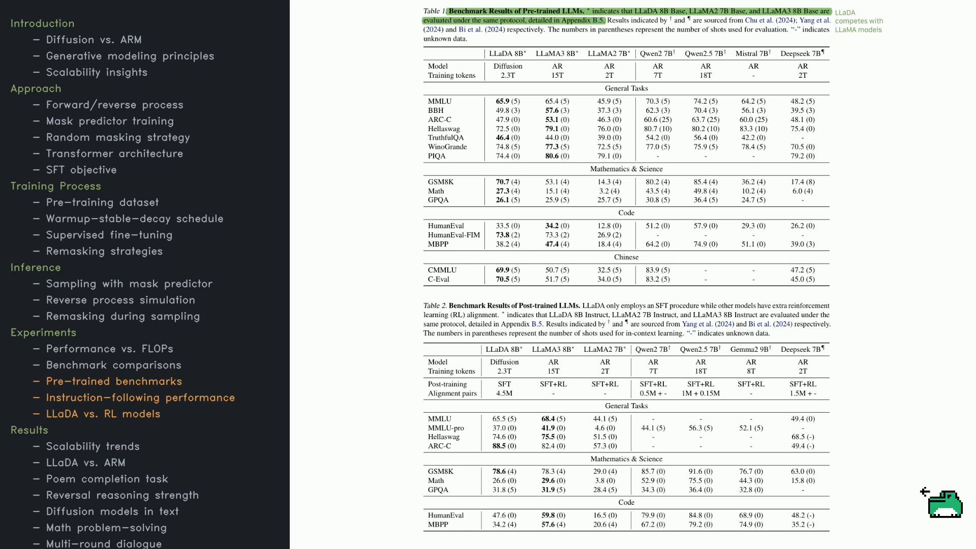
mouse_move(944, 501)
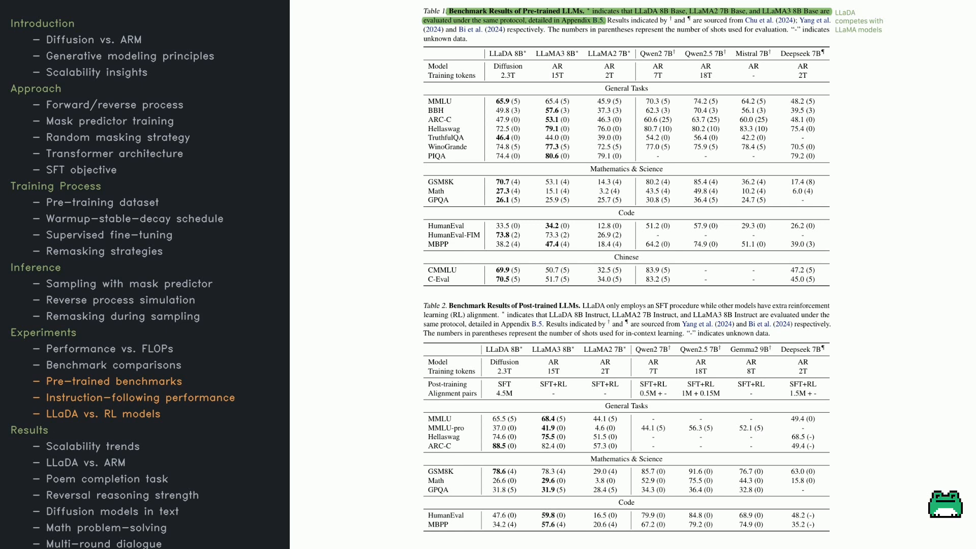
mouse_move(921, 492)
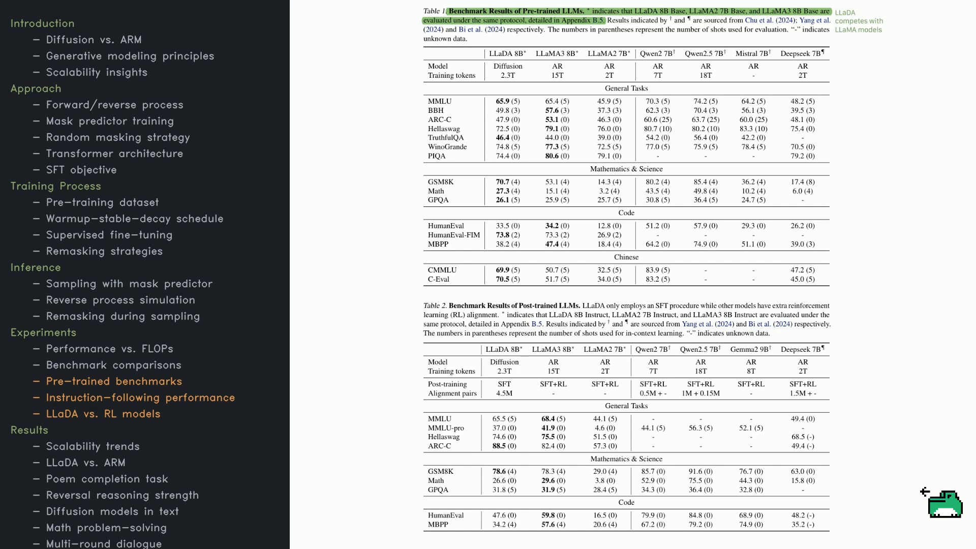
scroll("down", 3)
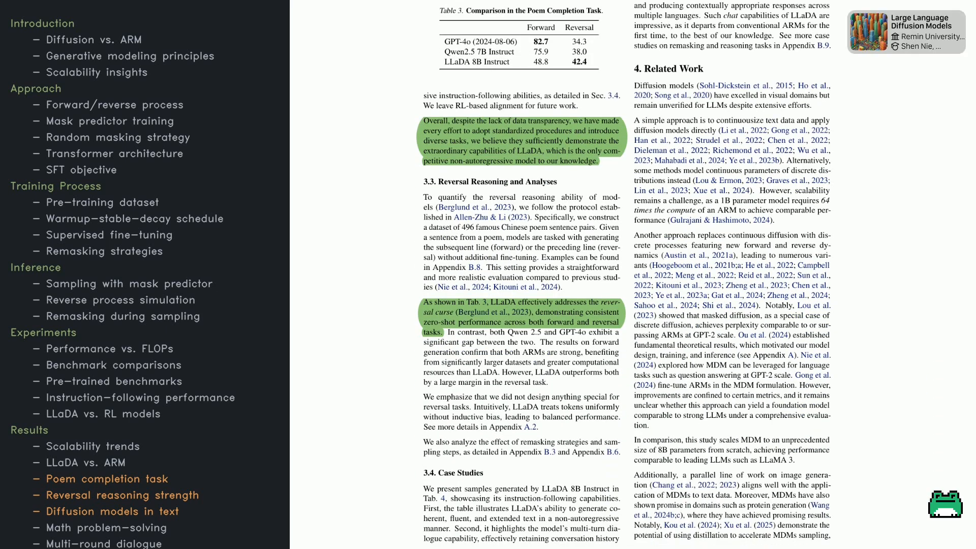
mouse_move(926, 492)
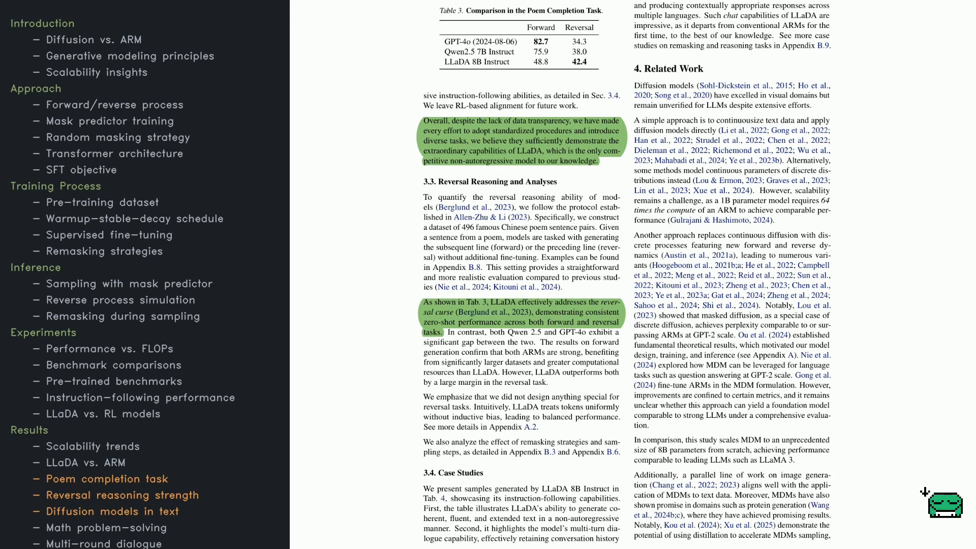
mouse_move(939, 504)
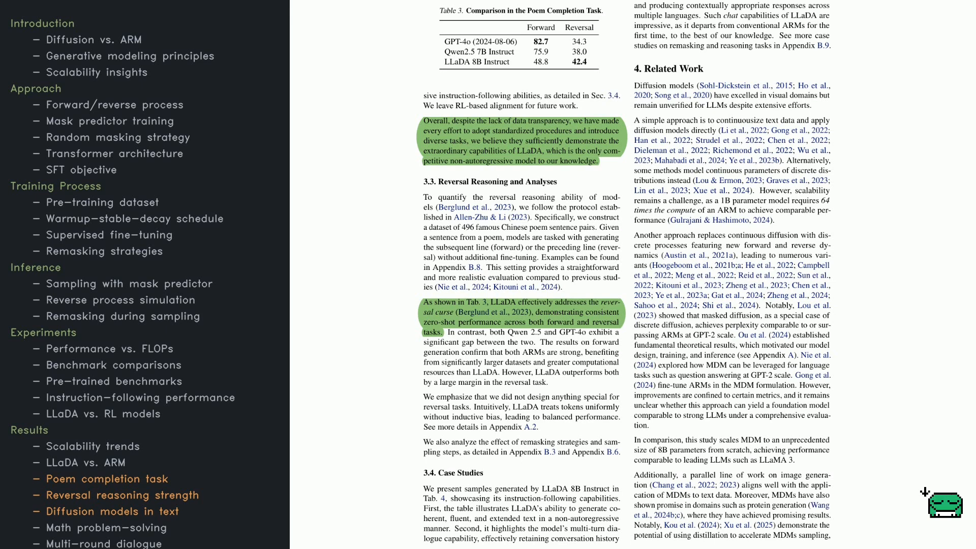
mouse_move(941, 504)
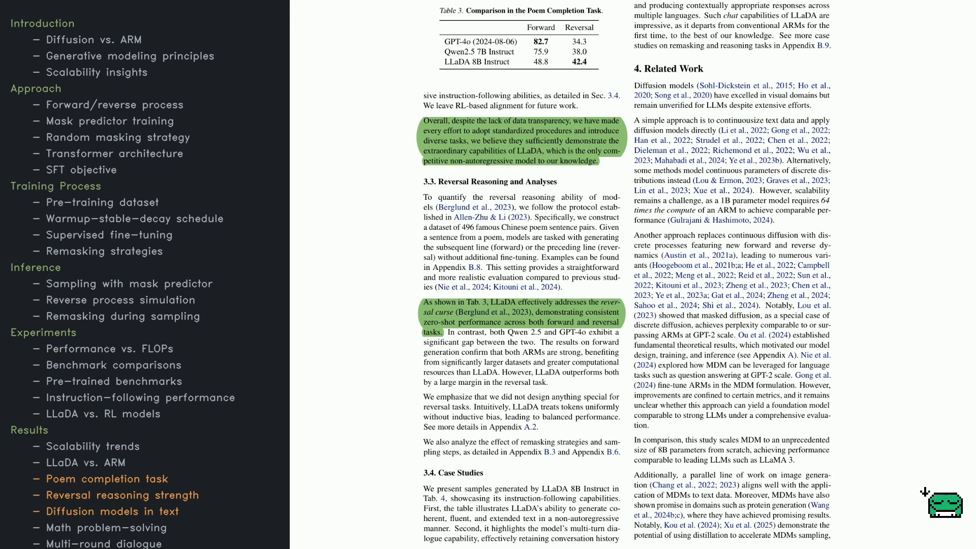
mouse_move(943, 504)
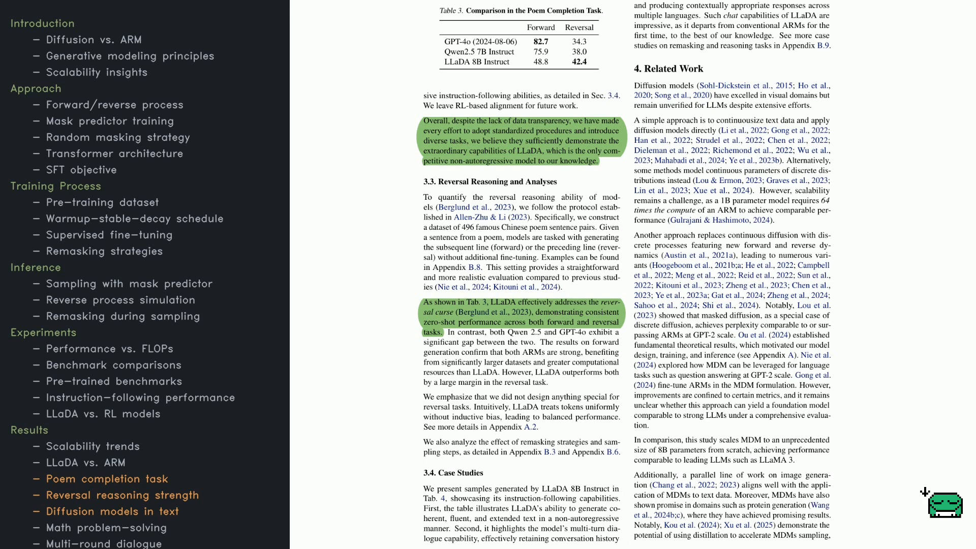
mouse_move(943, 504)
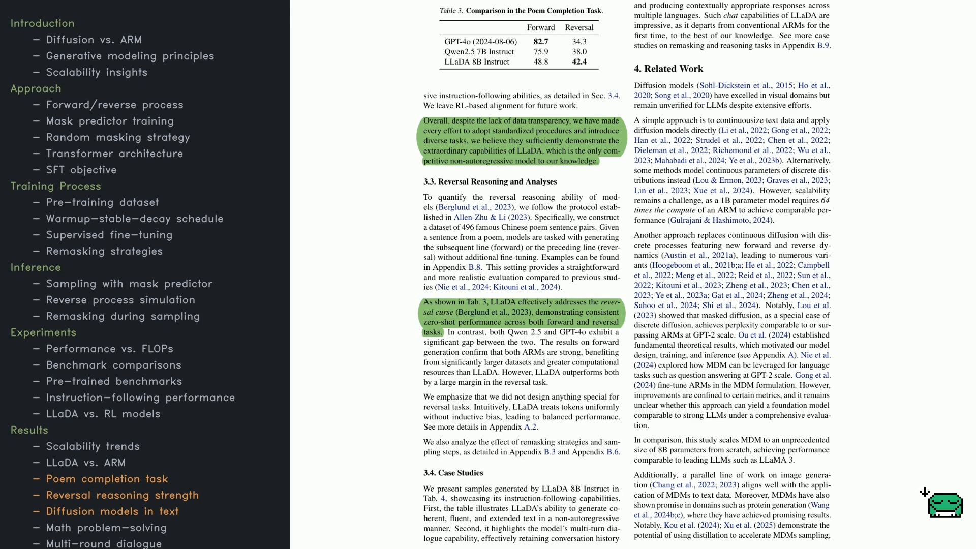
mouse_move(943, 504)
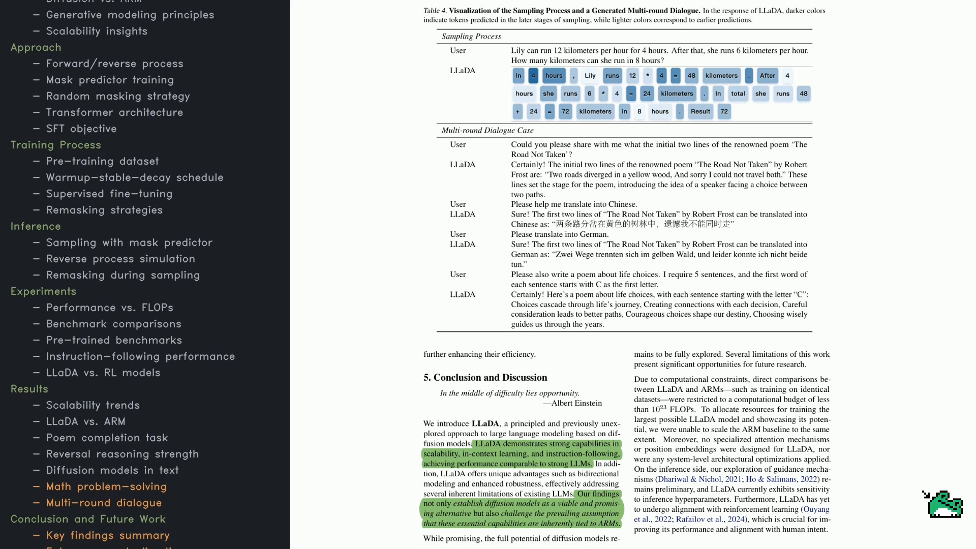
scroll("down", 3)
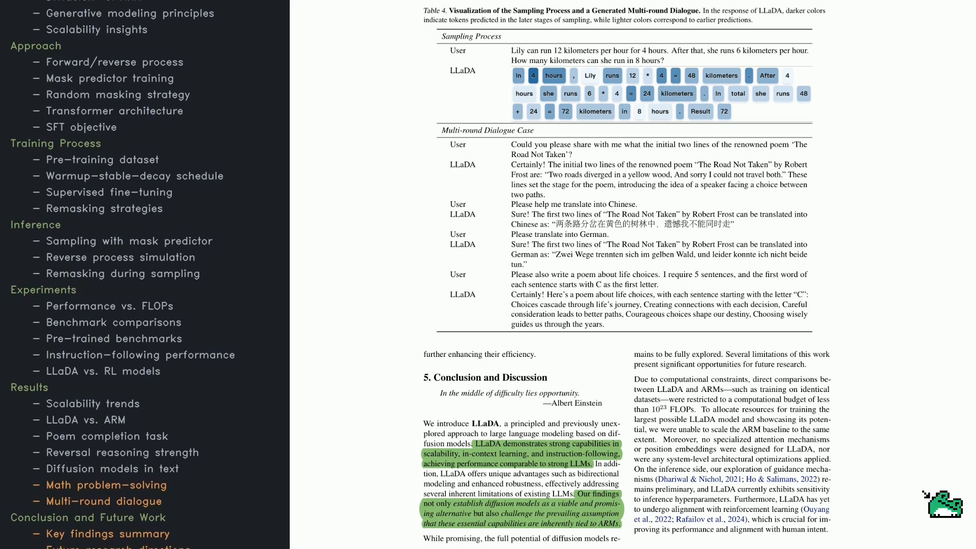